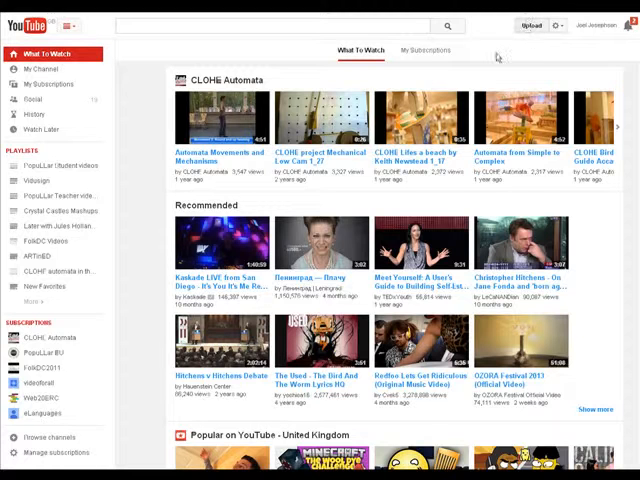
# - Start a new upload and choose the FolkDC meeting at CECE Madrid Spain video file
pyautogui.click(532, 24)
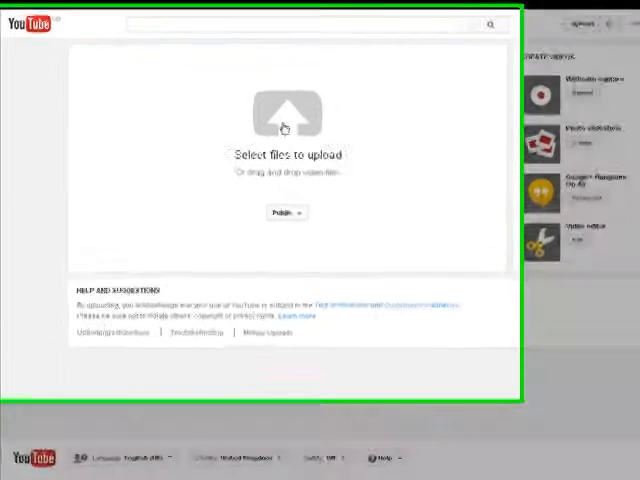
pyautogui.click(284, 118)
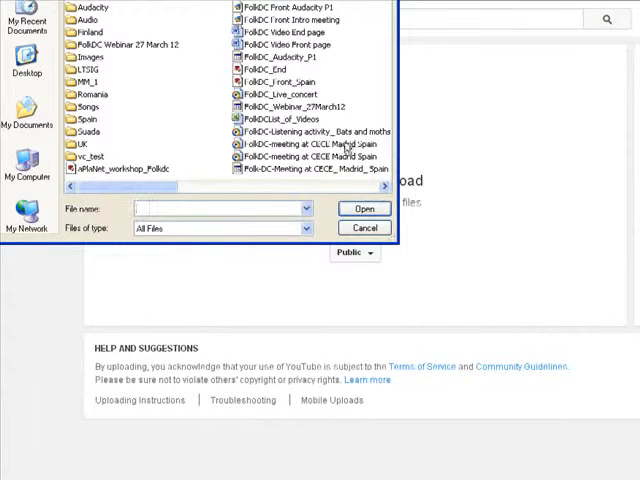
pyautogui.click(304, 144)
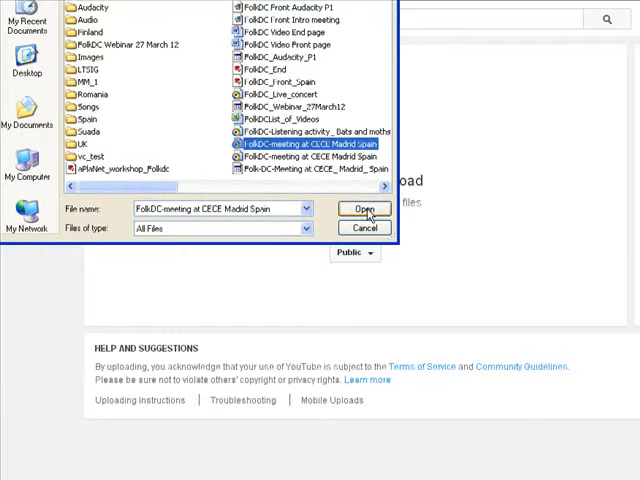
# - Upload the file with title Ed20work, description Video, tags starting Ed2, privacy Public
pyautogui.click(366, 208)
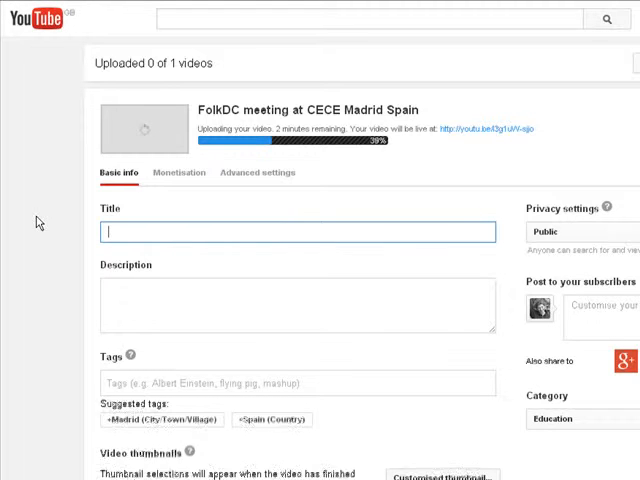
pyautogui.write('Ed')
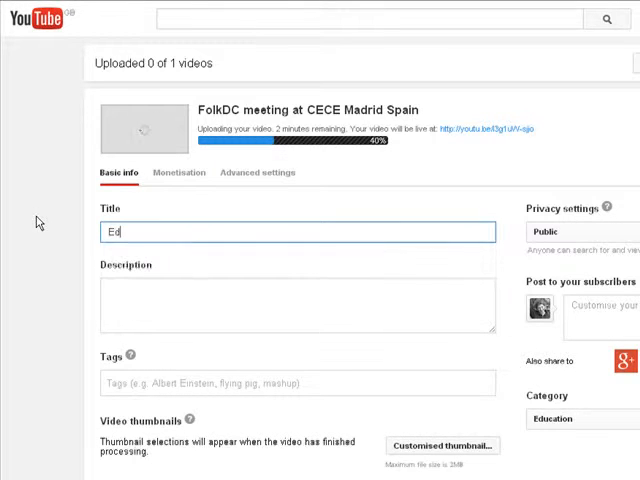
pyautogui.write('20wor')
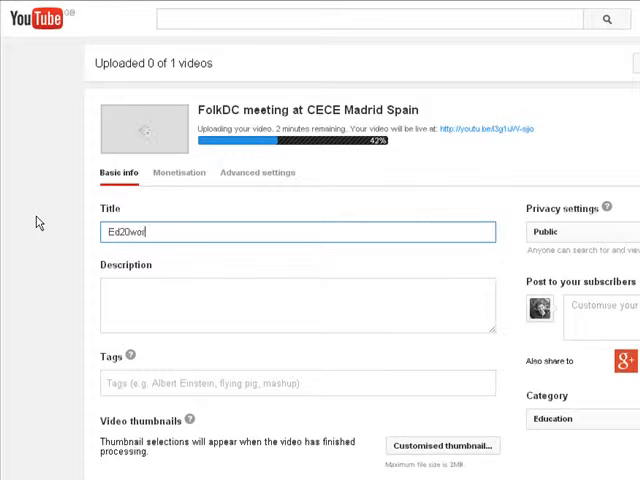
pyautogui.click(296, 304)
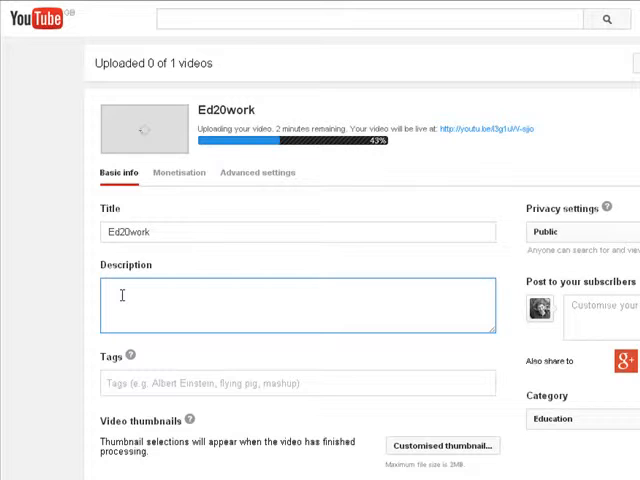
pyautogui.write('Video')
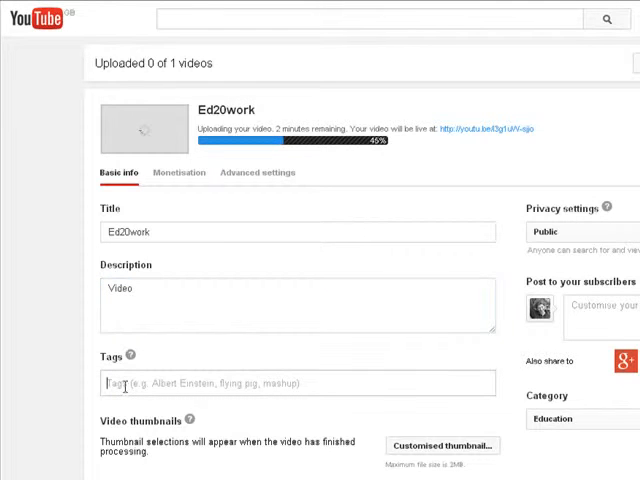
pyautogui.write('Ed2')
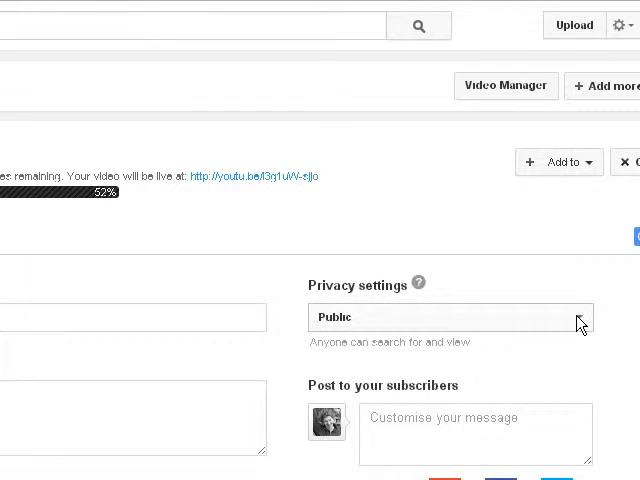
# - Save the upload details, then cancel the in-progress upload and confirm
pyautogui.scroll(-3)
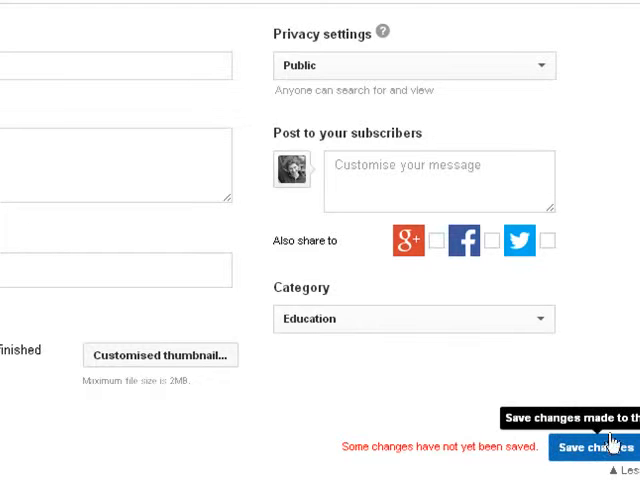
pyautogui.click(588, 448)
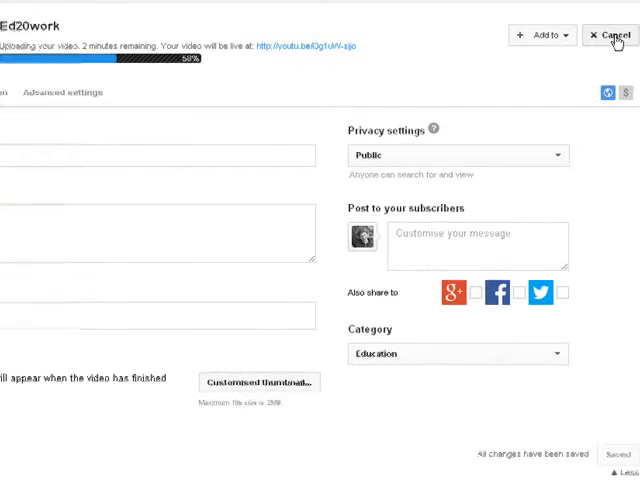
pyautogui.click(610, 36)
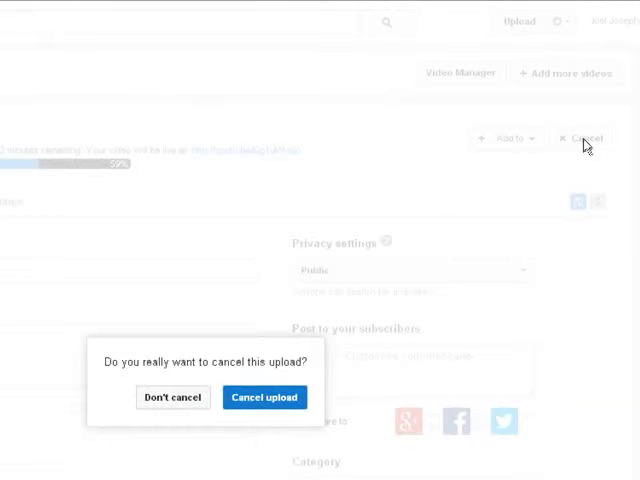
pyautogui.click(264, 396)
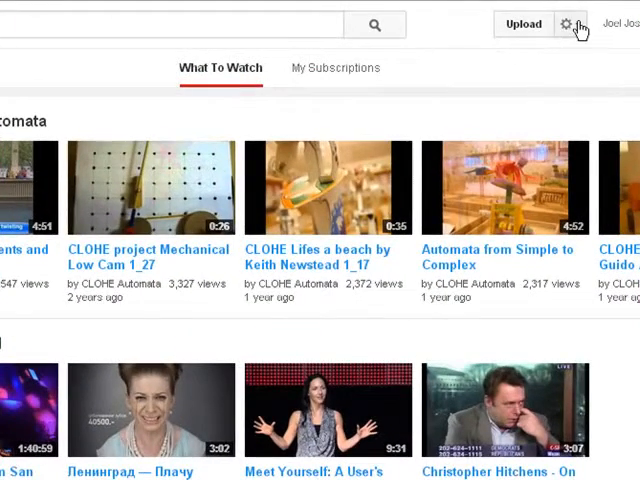
# - Browse Video Manager uploads to the Where is the reason? A Passaglia video
pyautogui.click(568, 24)
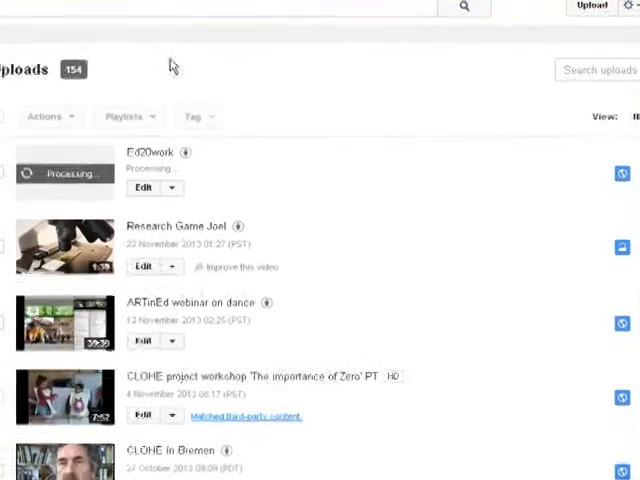
pyautogui.scroll(-3)
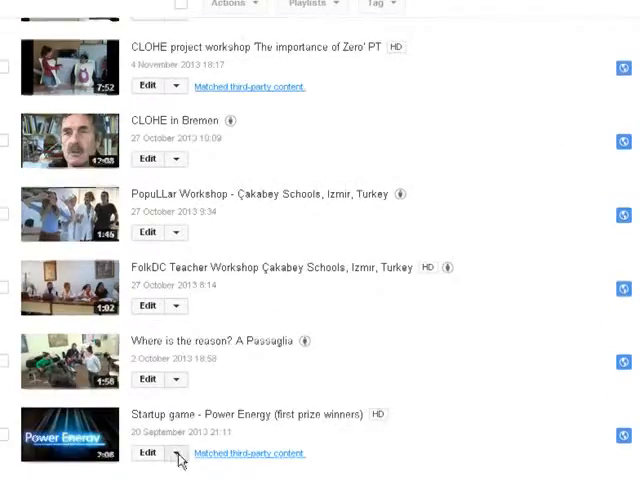
pyautogui.scroll(-3)
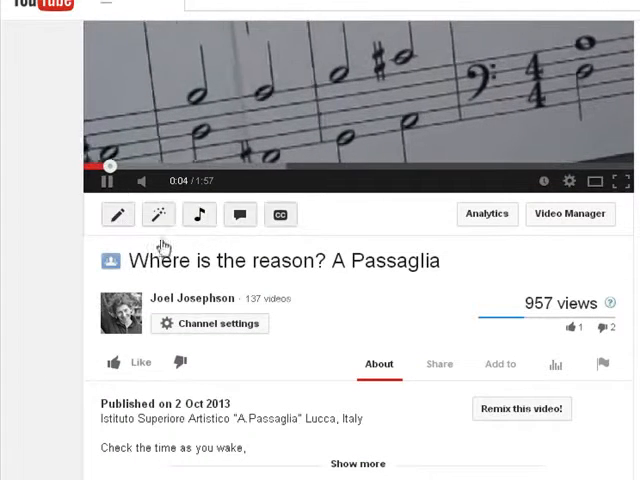
# - Make the Passaglia video's title and description editable on its watch page
pyautogui.click(116, 214)
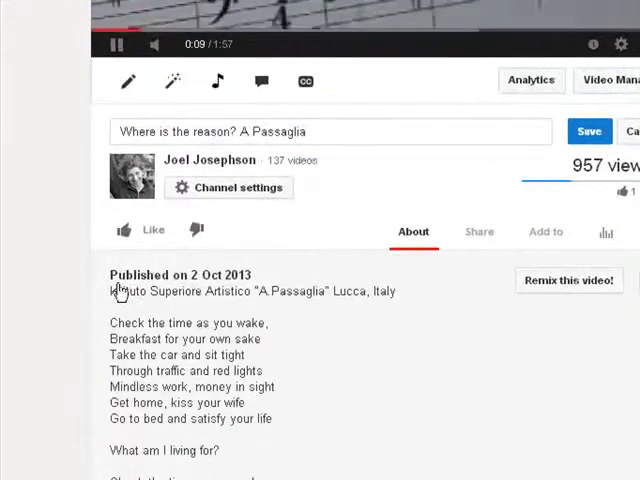
pyautogui.moveTo(110, 292); pyautogui.dragTo(284, 420)
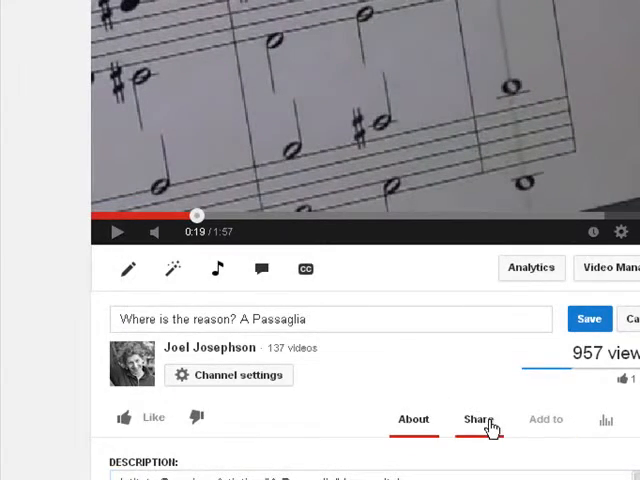
# - Show the Share panel and select the youtu.be short link with copy options
pyautogui.click(474, 418)
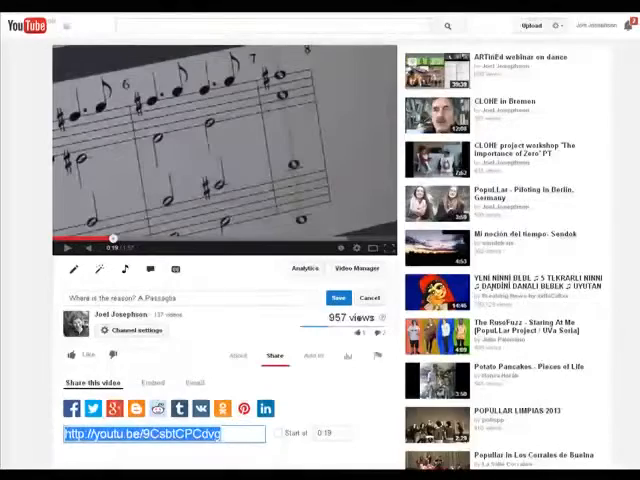
pyautogui.scroll(-3)
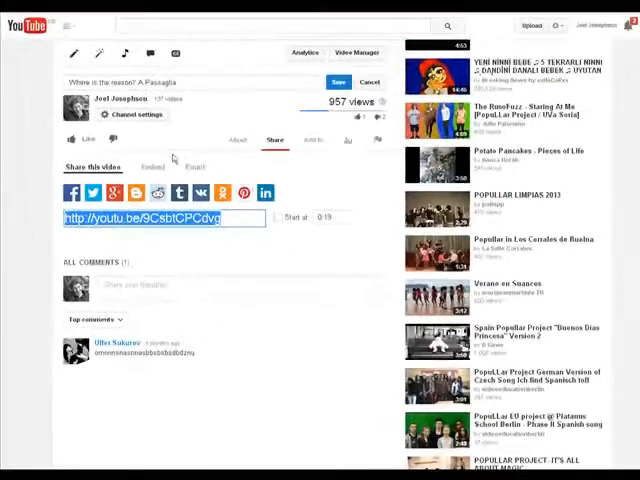
pyautogui.rightClick(144, 216)
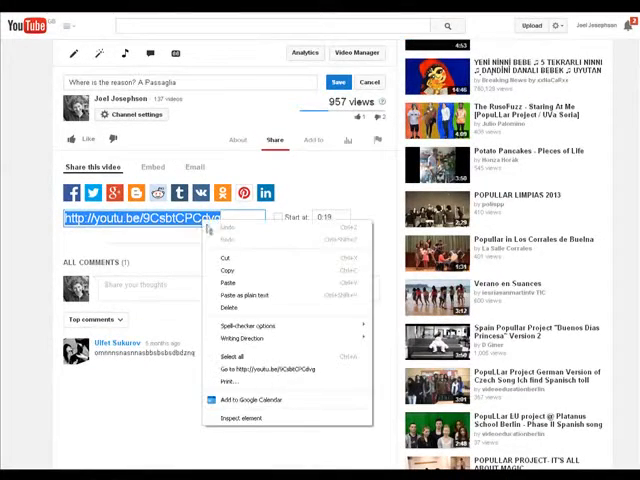